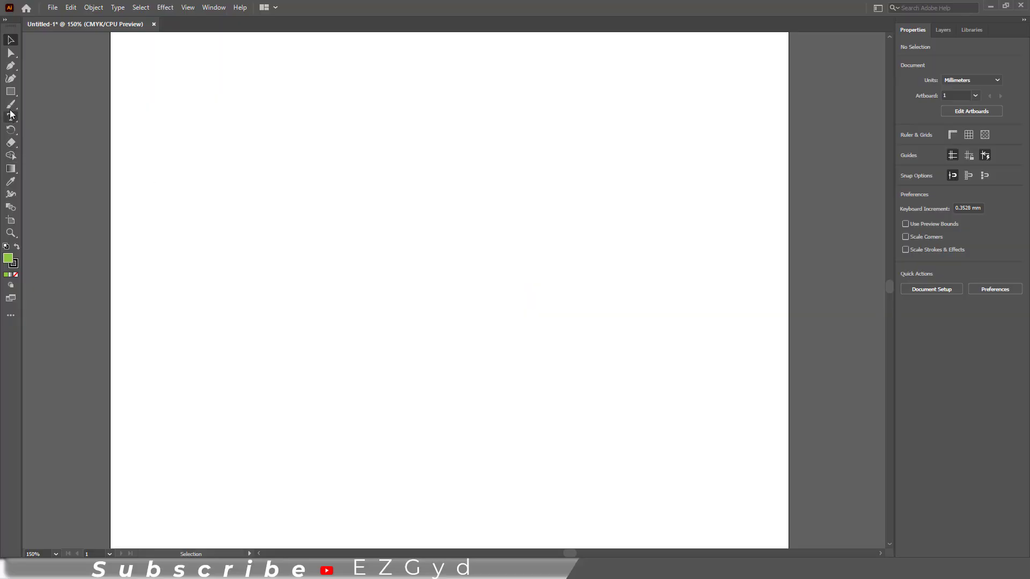
# Draw a green square and Alt-drag two duplicates to its right, forming a row of three
pyautogui.click(10, 91)
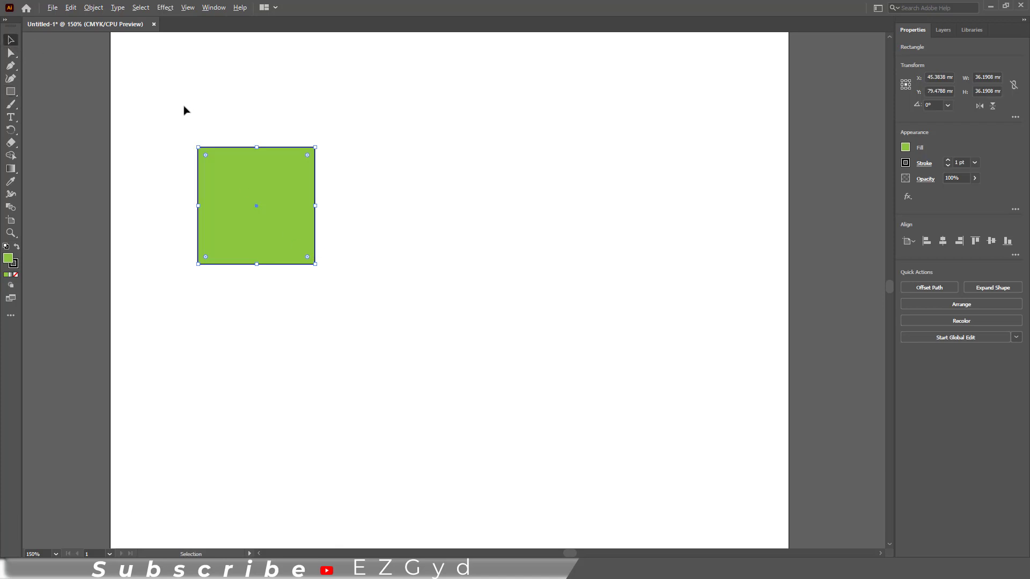
pyautogui.moveTo(256, 206); pyautogui.dragTo(395, 206)
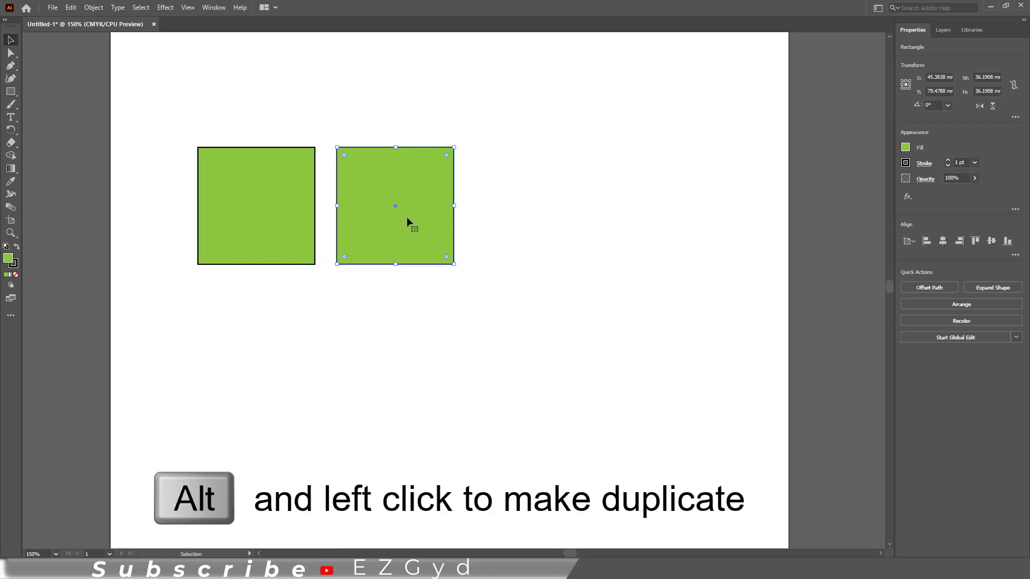
pyautogui.moveTo(395, 206); pyautogui.dragTo(533, 208)
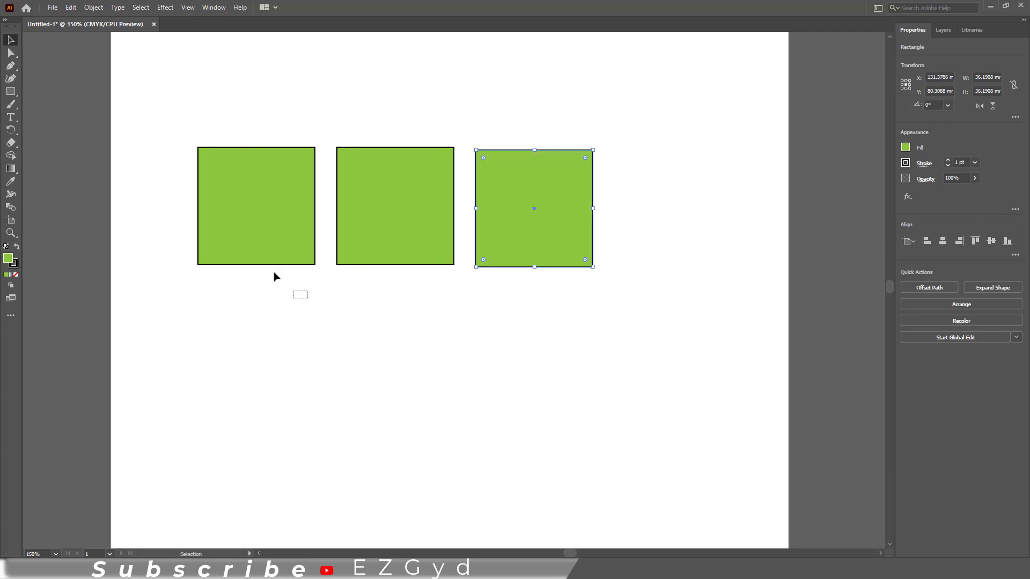
pyautogui.moveTo(534, 208); pyautogui.dragTo(411, 263)
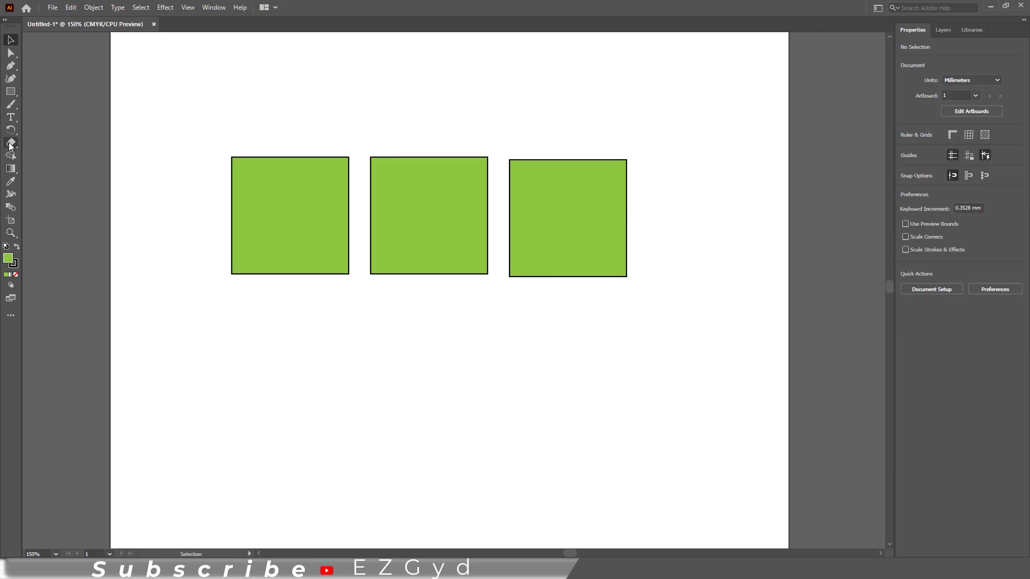
pyautogui.moveTo(10, 142)
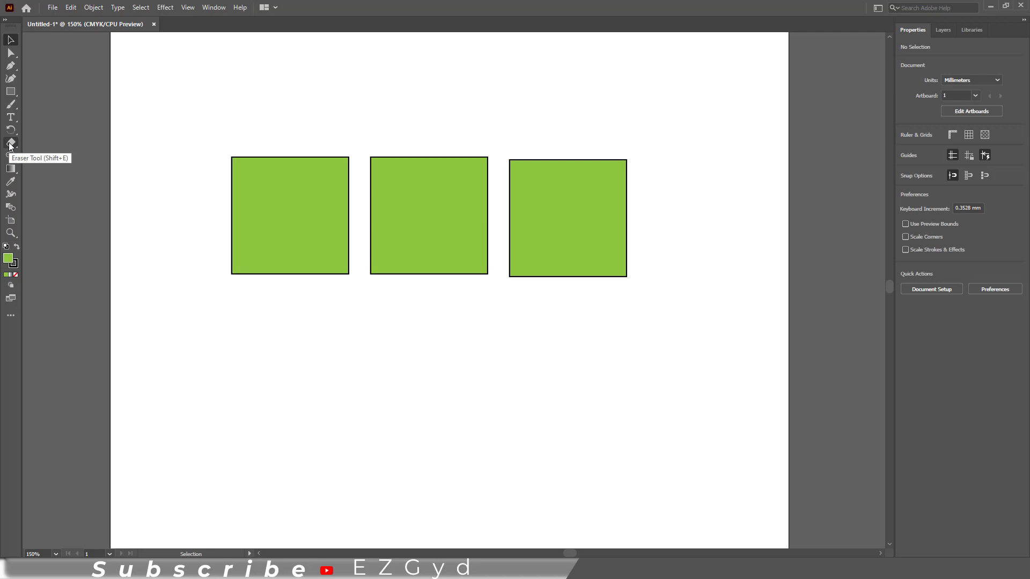
# Switch to the Eraser tool and enlarge its brush with the bracket keys
pyautogui.click(11, 143)
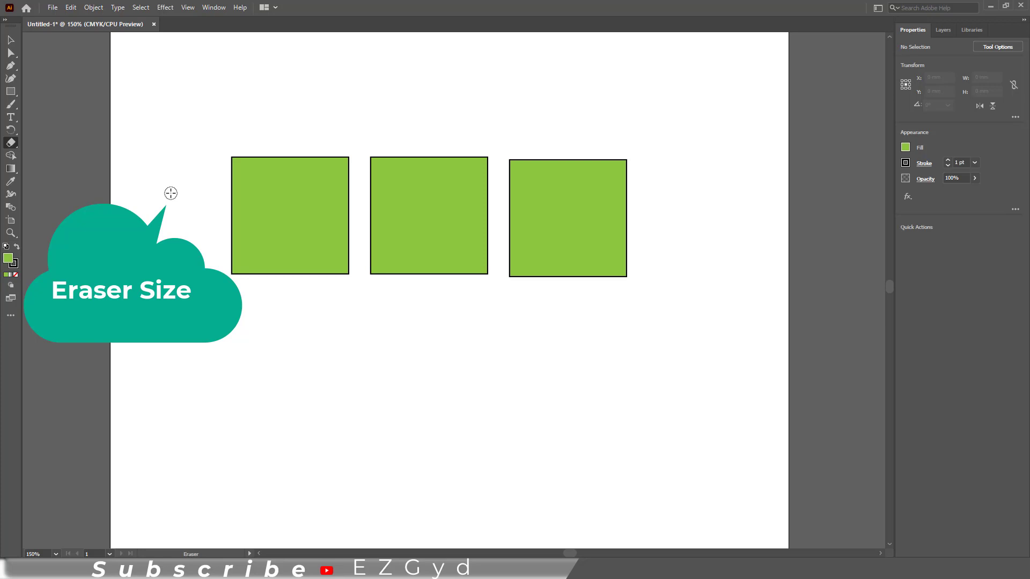
pyautogui.press(']')
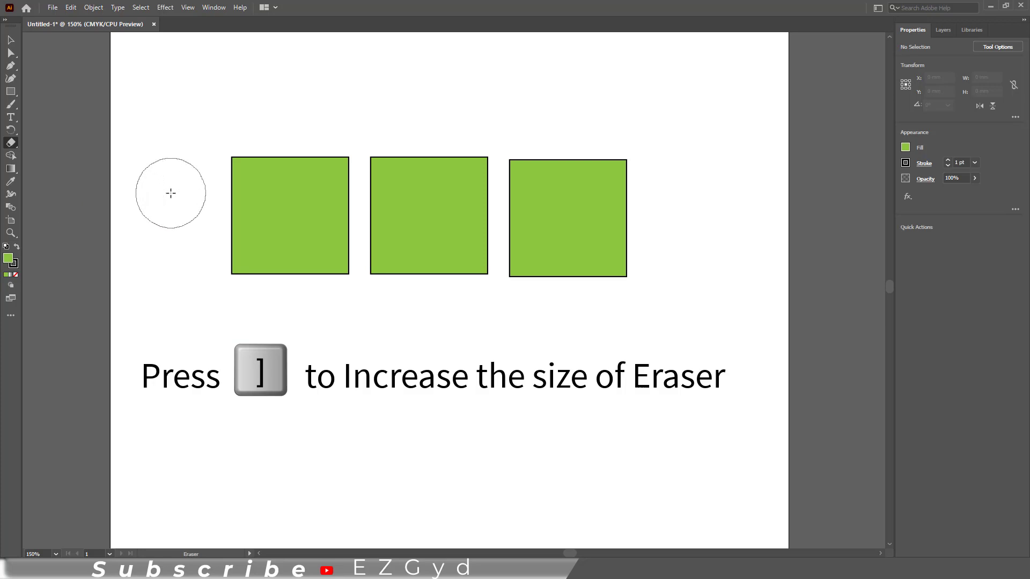
pyautogui.press(']')
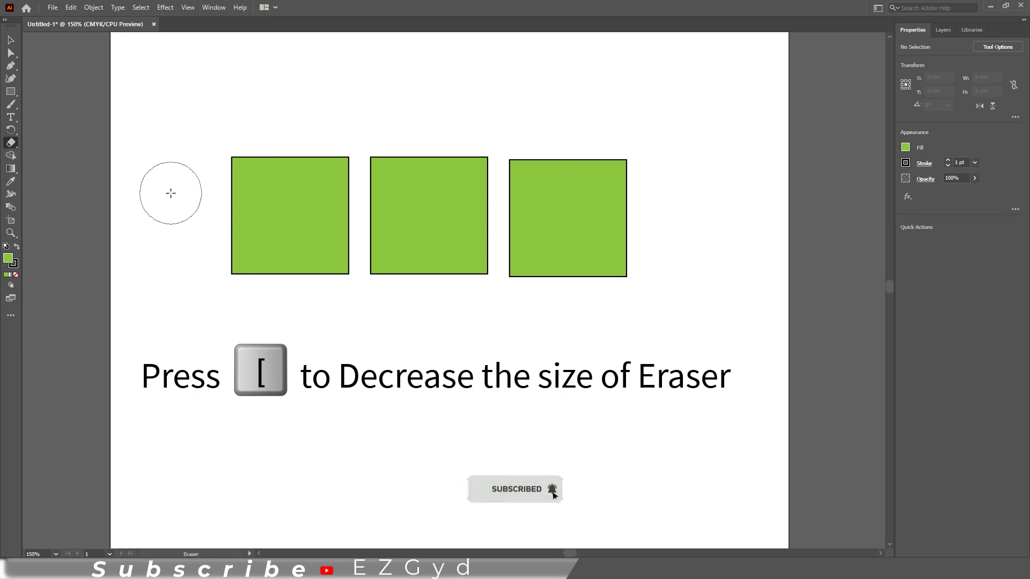
pyautogui.press('[')
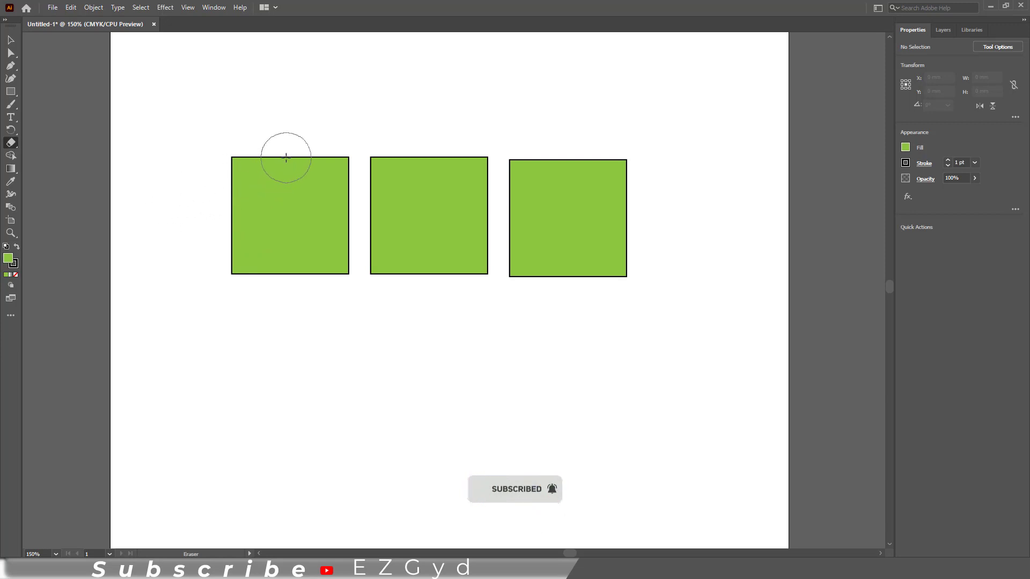
# Erase a semicircular bite out of the first square's top edge
pyautogui.moveTo(285, 158); pyautogui.dragTo(292, 263)
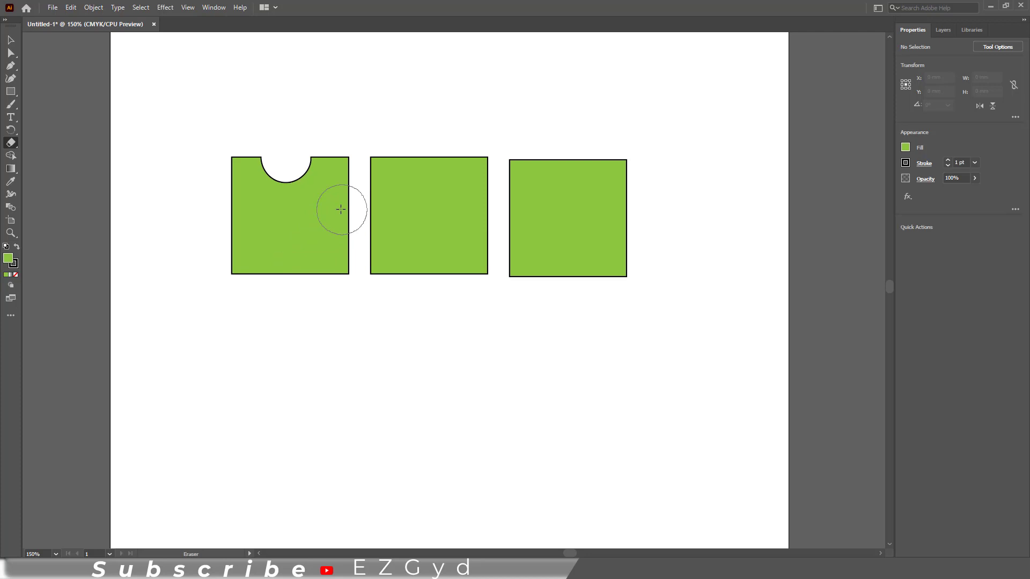
pyautogui.moveTo(232, 214)
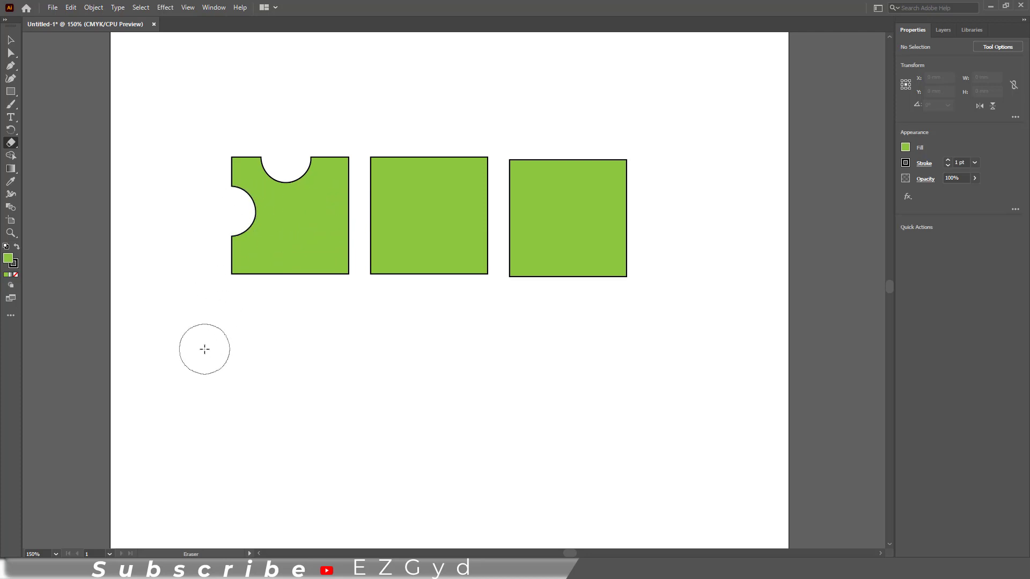
# Reset the Eraser Tool Options to the small default size and confirm
pyautogui.doubleClick(11, 142)
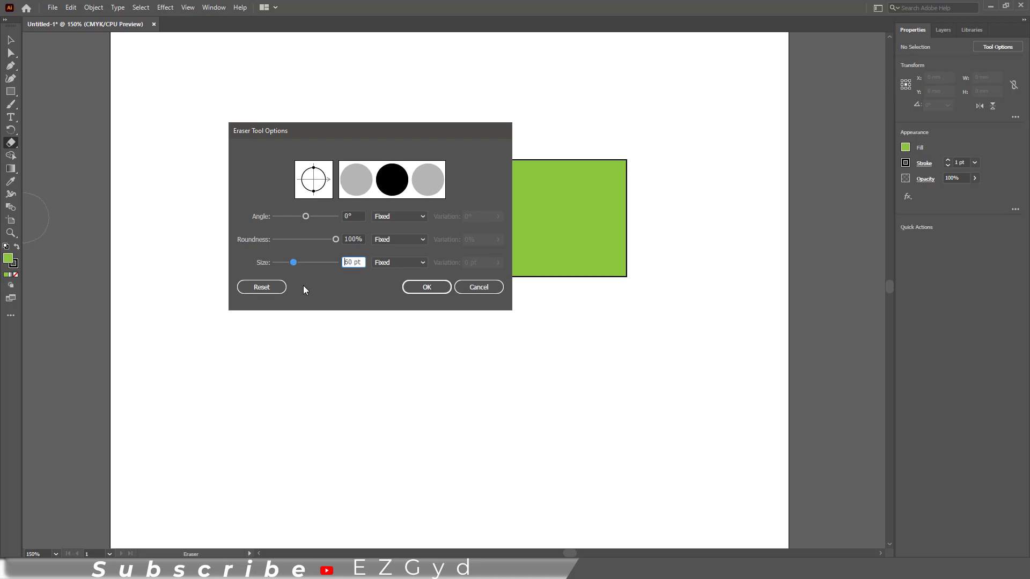
pyautogui.moveTo(292, 261); pyautogui.dragTo(298, 261)
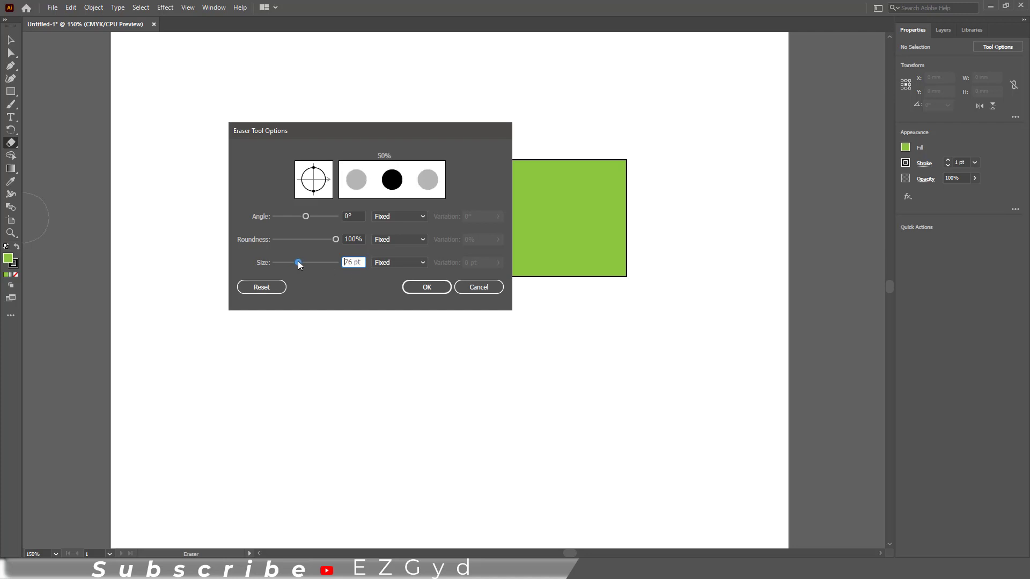
pyautogui.click(262, 287)
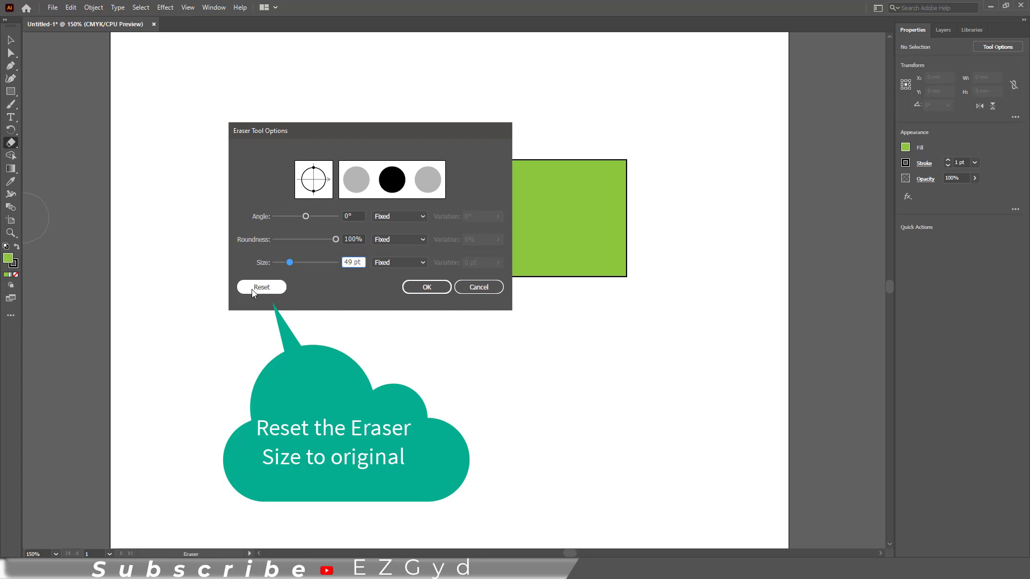
pyautogui.click(261, 288)
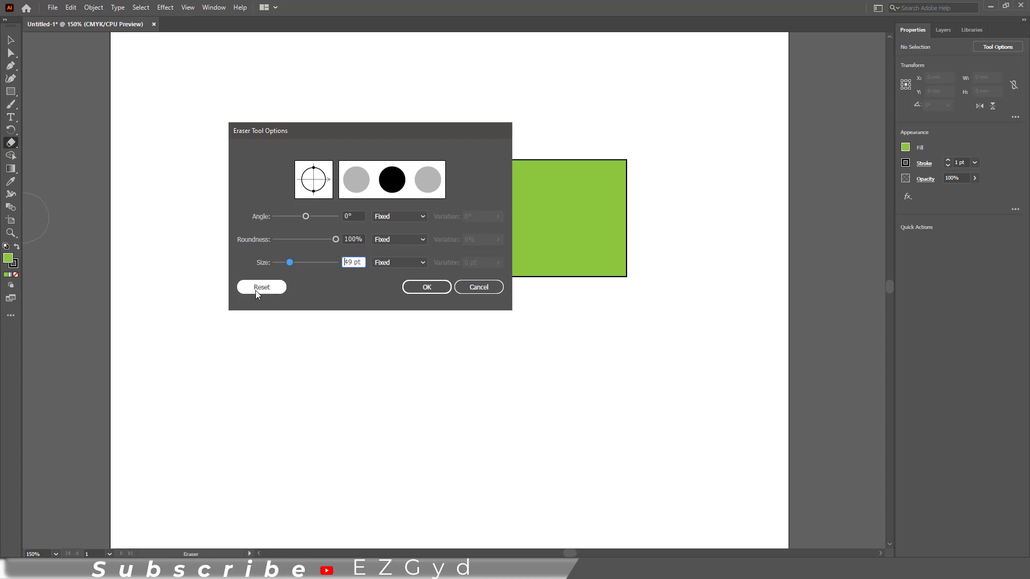
pyautogui.click(260, 288)
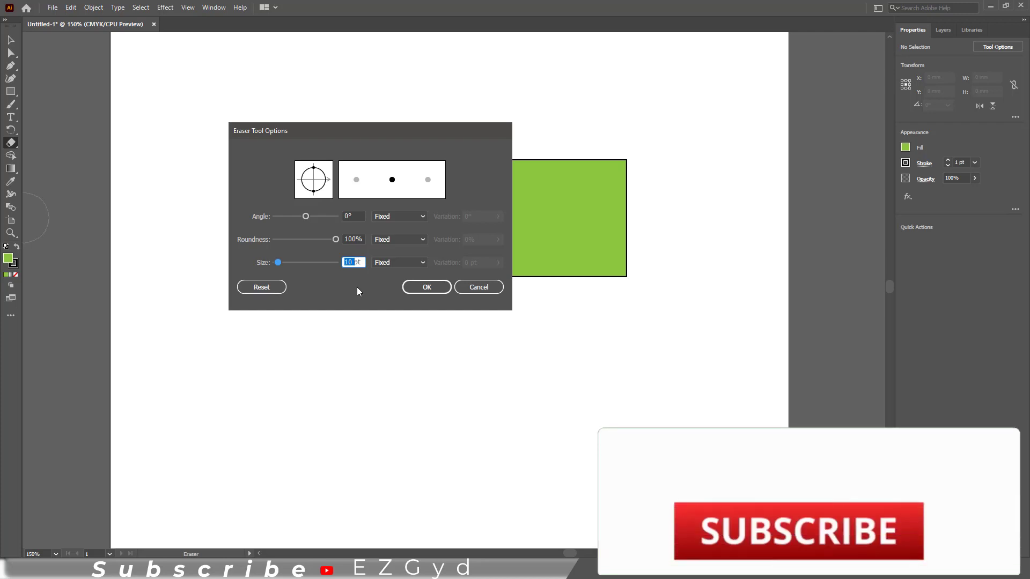
pyautogui.click(425, 287)
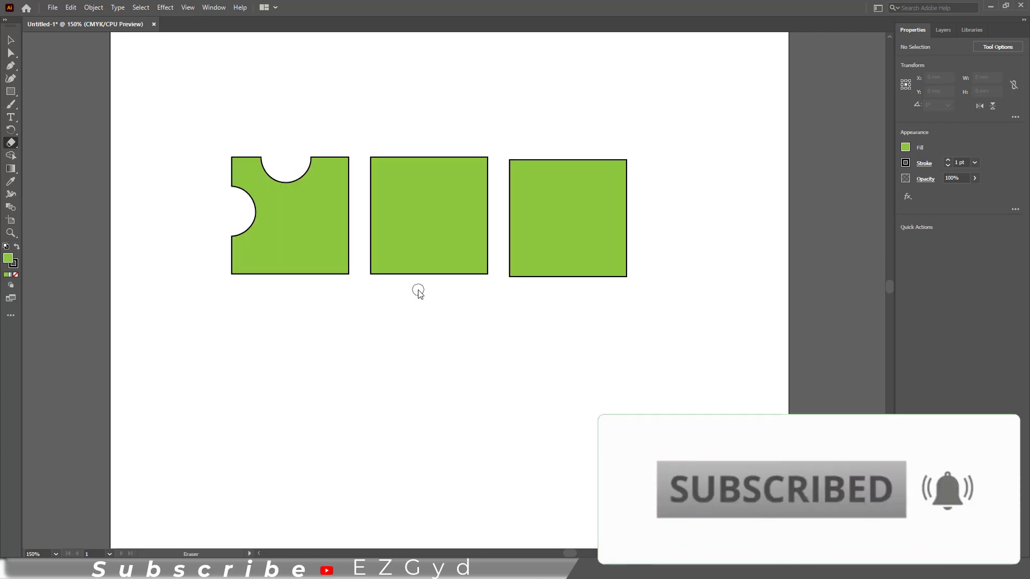
pyautogui.moveTo(418, 211)
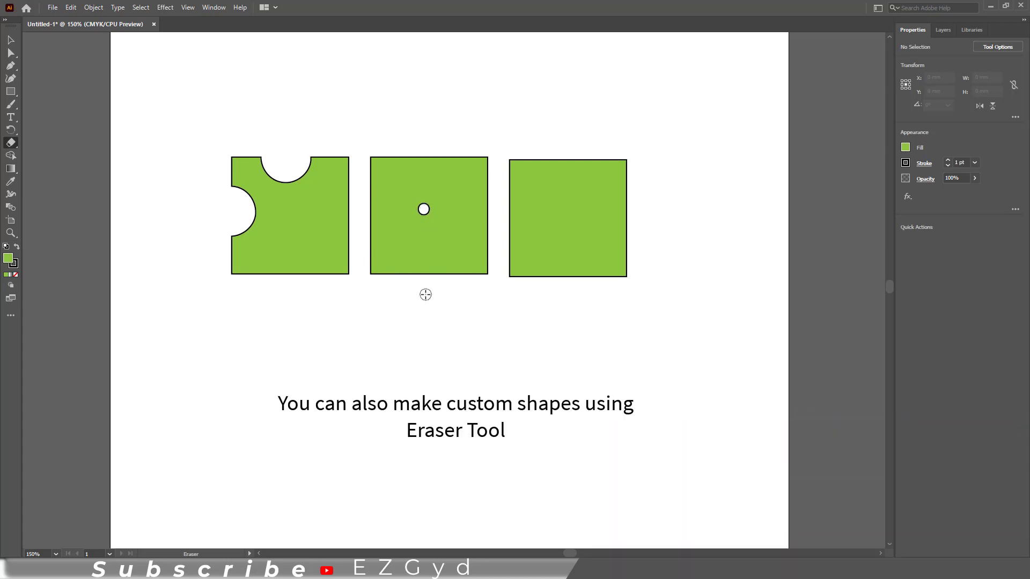
pyautogui.moveTo(450, 209)
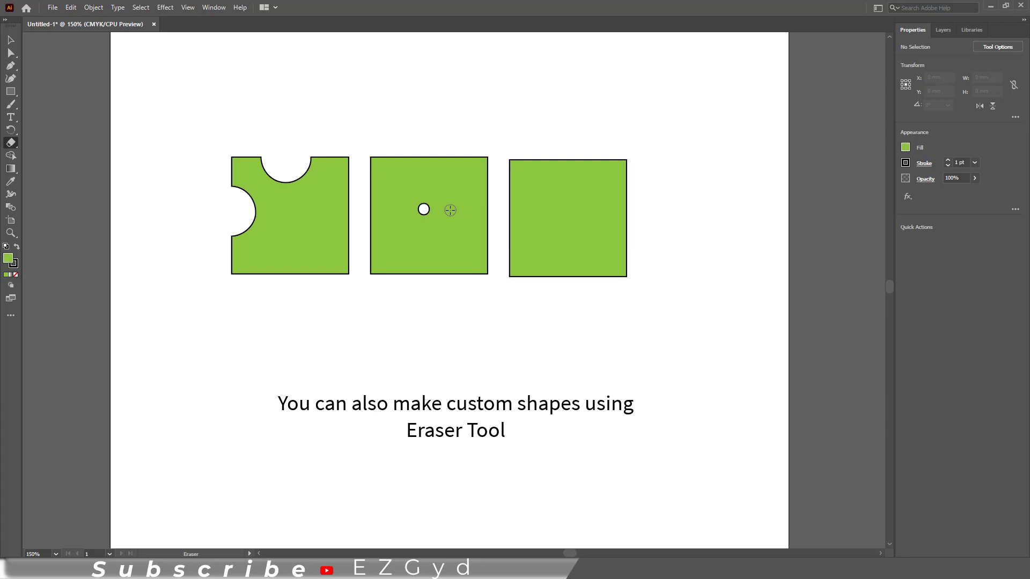
# Erase a curved smiling mouth below the eye holes in the middle square
pyautogui.moveTo(449, 210); pyautogui.dragTo(438, 242)
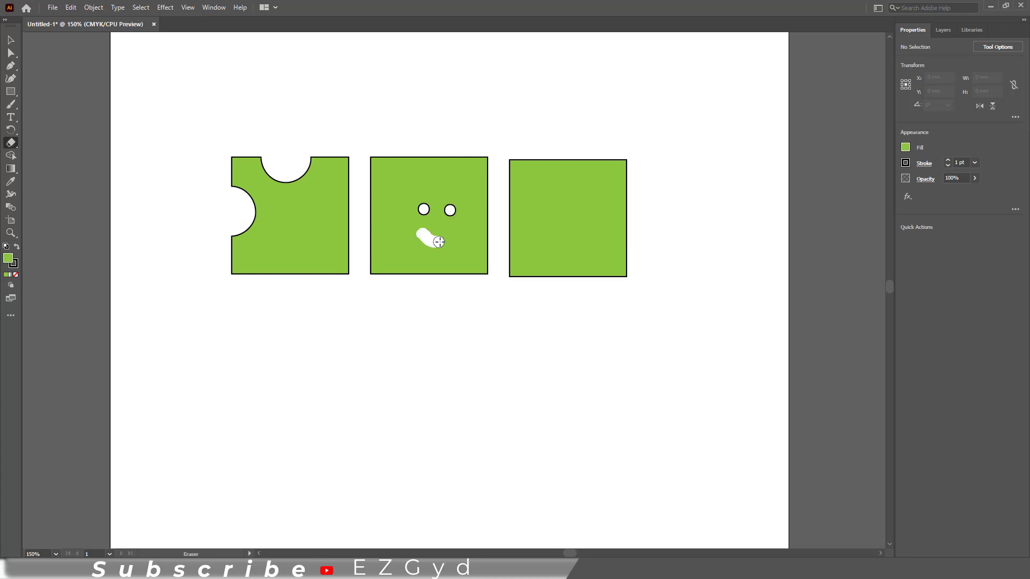